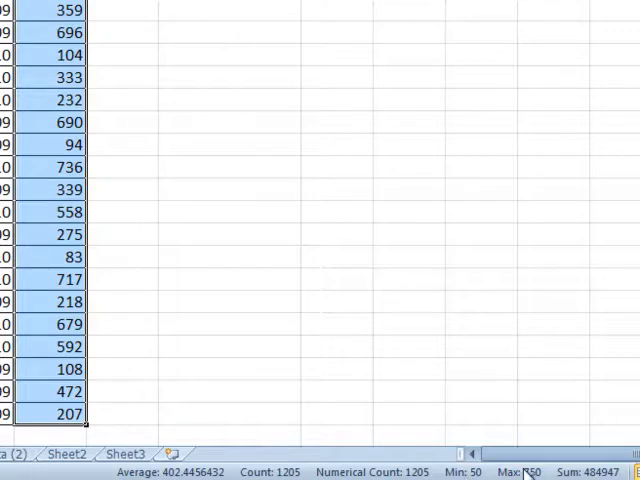
Show the status bar's Average, Count, Min, Max and Sum options for UnitsSold.
right_click(530, 466)
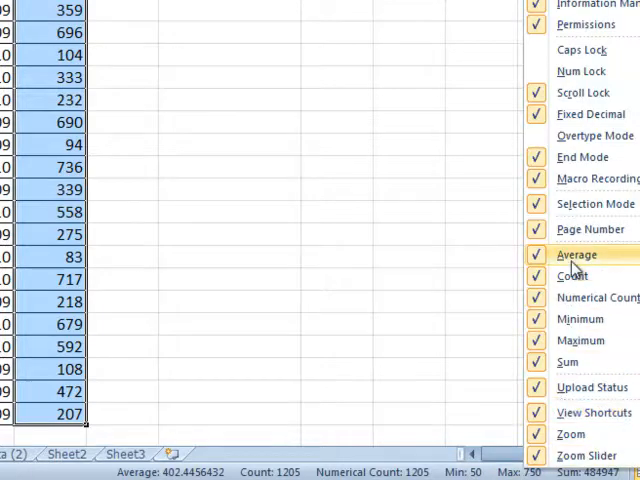
mouse_move(568, 366)
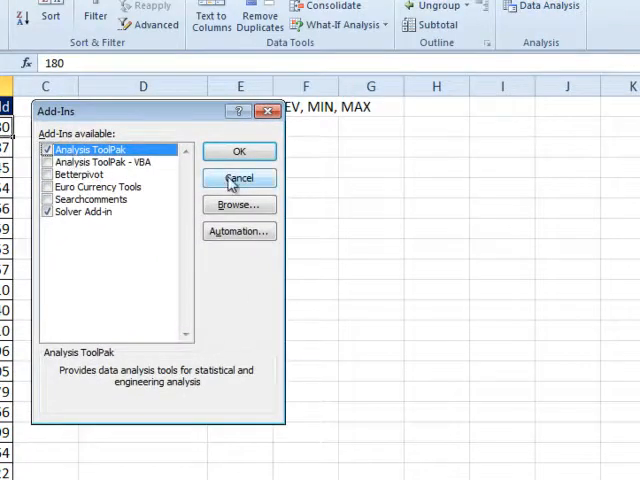
Close the Add-Ins dialog unchanged and bring up the Data Analysis tool list.
left_click(238, 151)
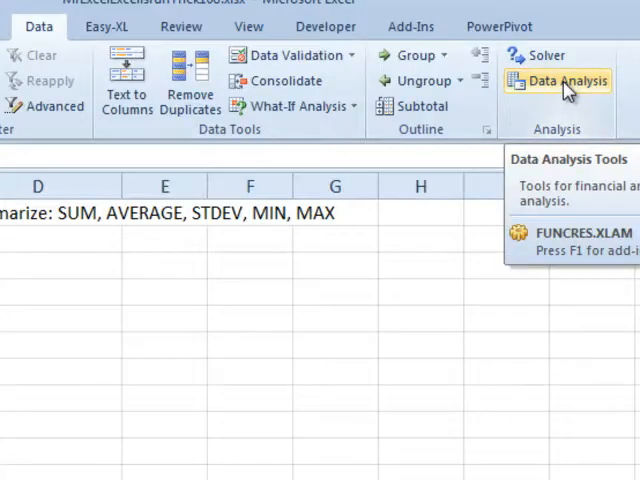
left_click(554, 83)
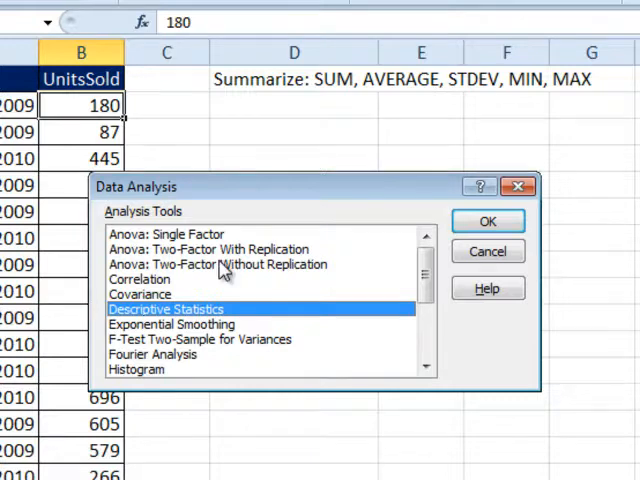
mouse_move(155, 320)
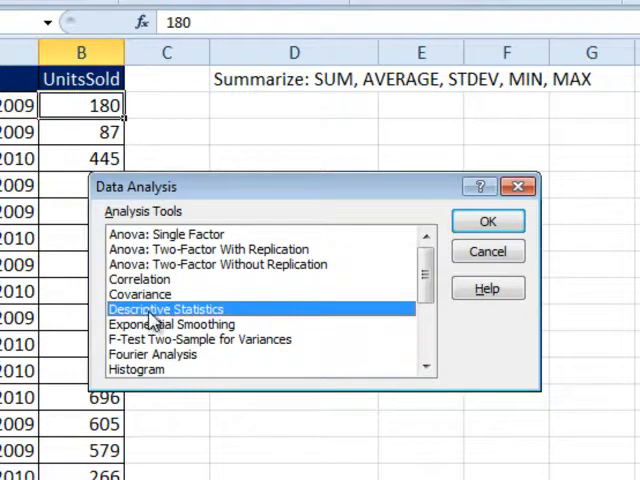
Run Descriptive Statistics on $B$1:$B$1206 with labels and summary output at $D$4.
left_click(487, 220)
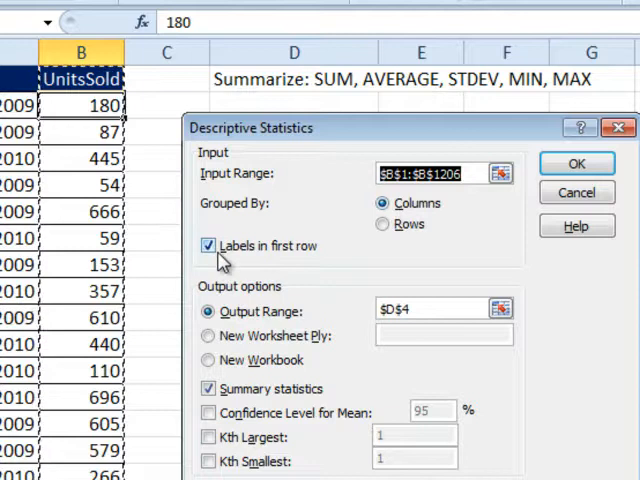
mouse_move(231, 392)
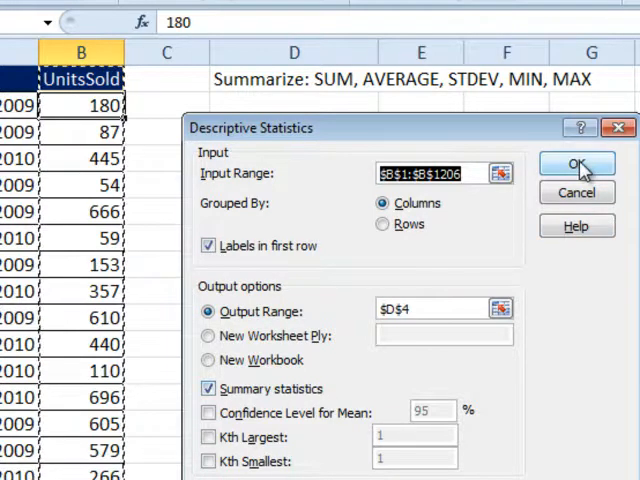
left_click(569, 164)
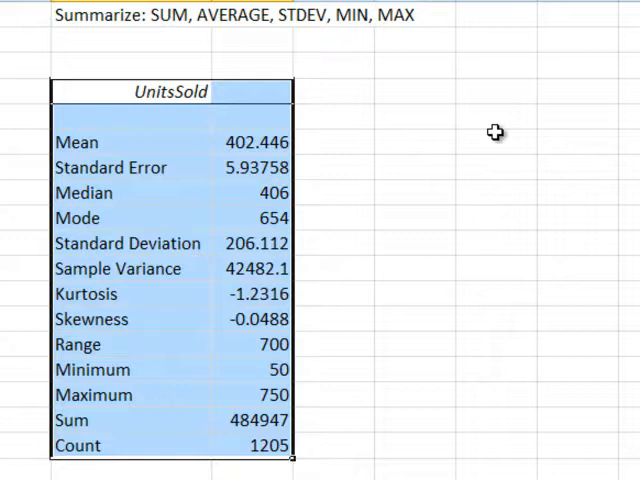
mouse_move(205, 44)
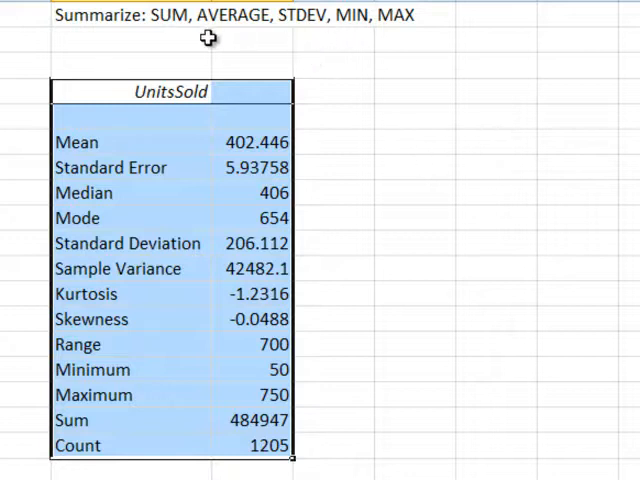
mouse_move(207, 407)
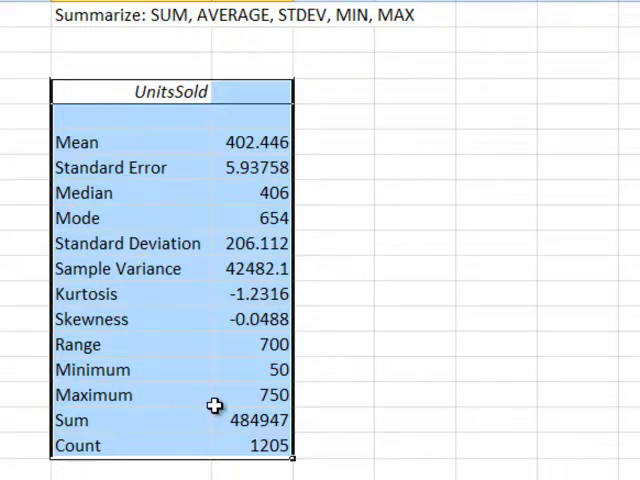
mouse_move(257, 147)
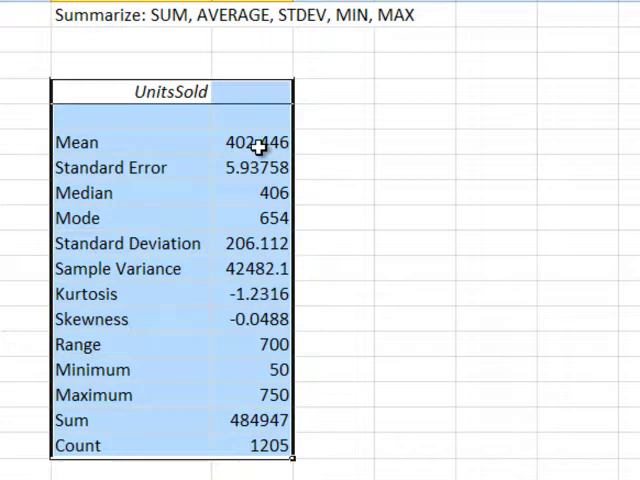
mouse_move(155, 300)
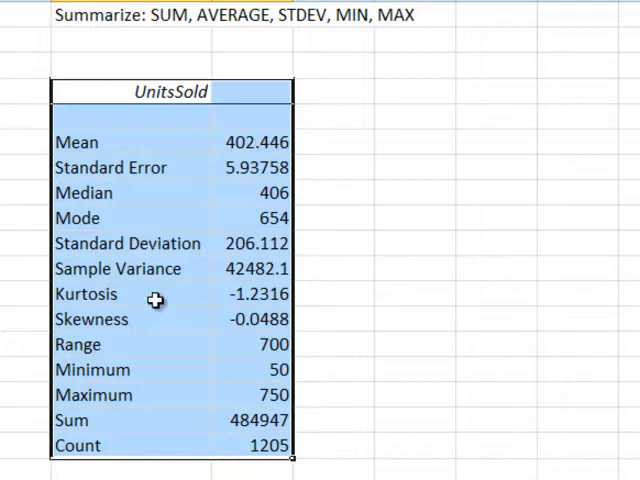
mouse_move(137, 278)
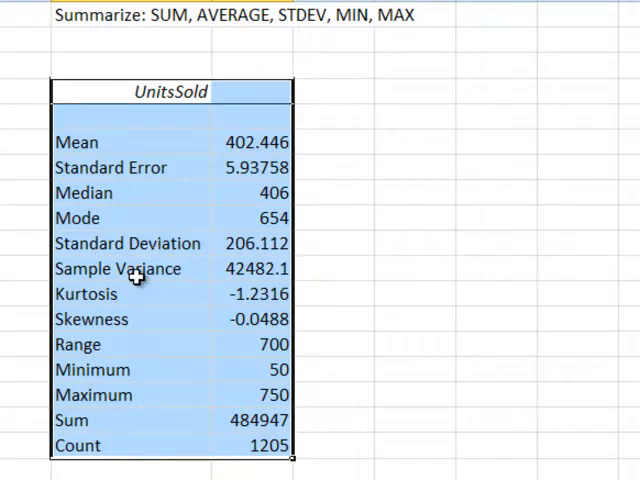
mouse_move(381, 148)
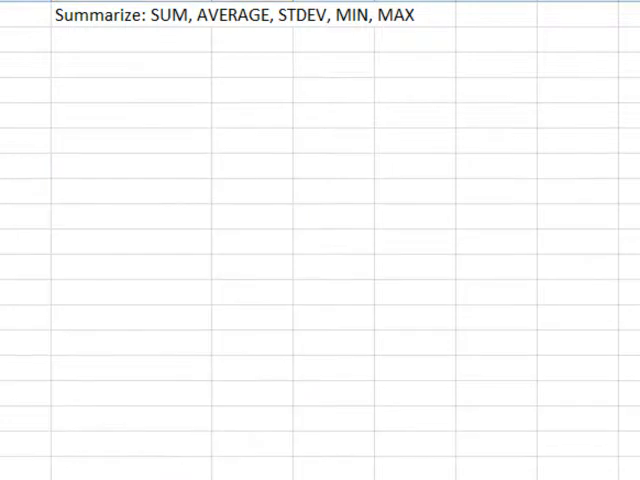
Start a PivotTable placed on the existing worksheet at cell D3.
left_click(24, 65)
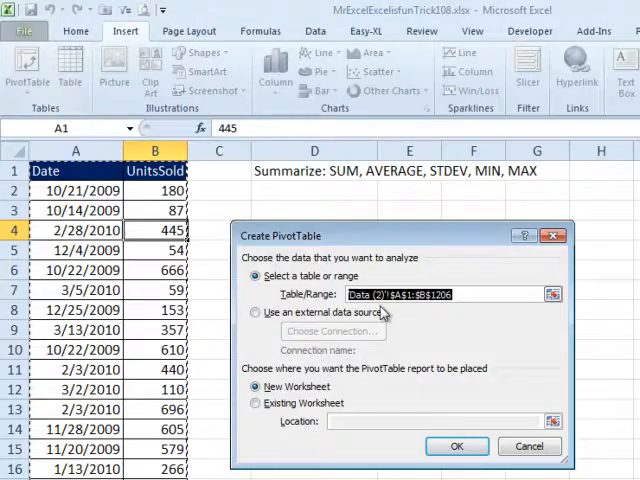
left_click(255, 402)
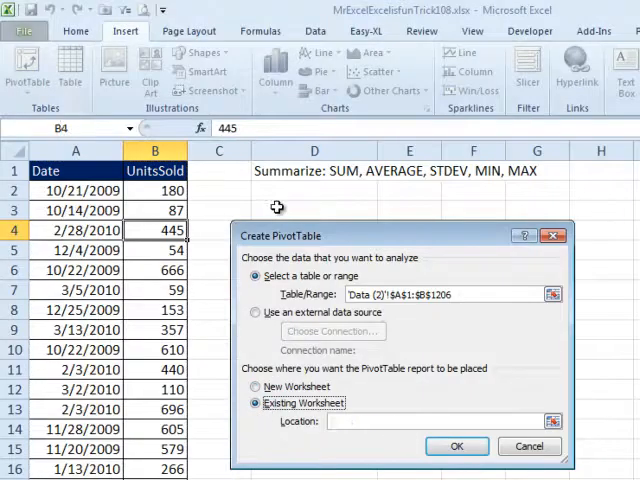
left_click(457, 446)
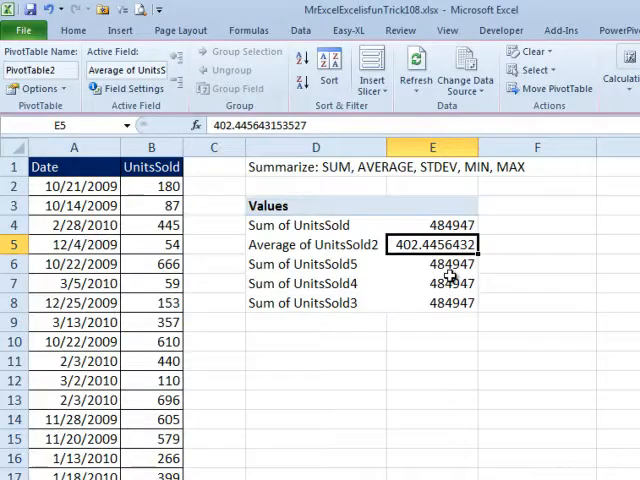
Set the third and fourth UnitsSold value fields to summarize by Min and Max.
double_click(450, 264)
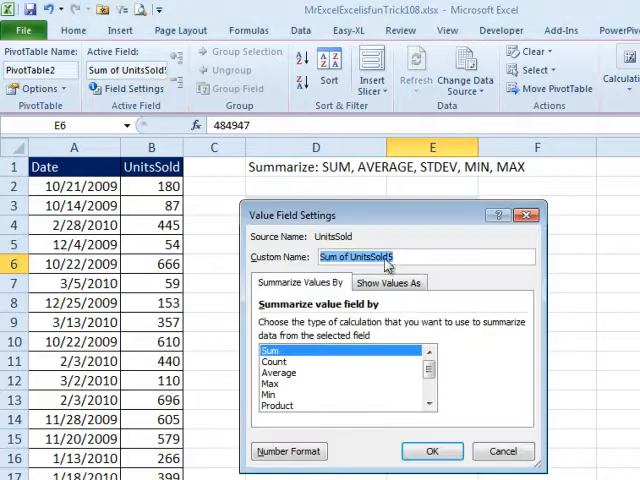
left_click(270, 390)
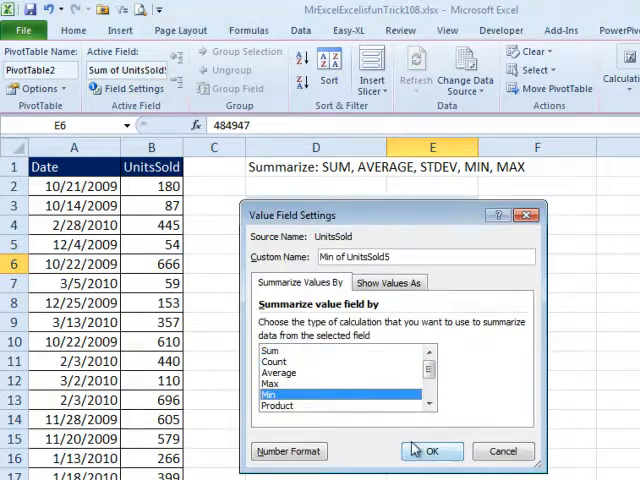
left_click(438, 451)
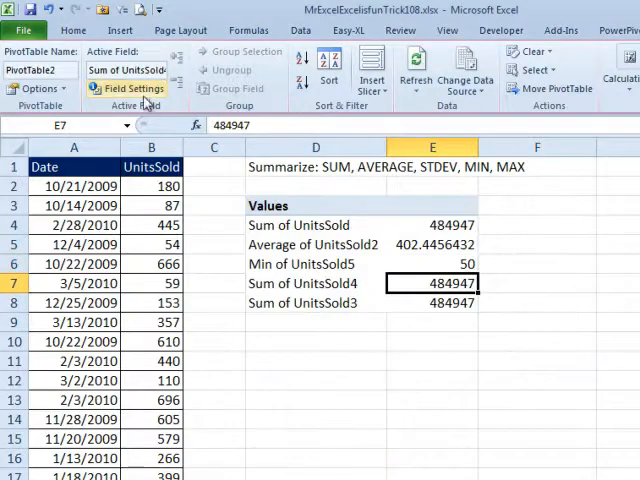
left_click(110, 91)
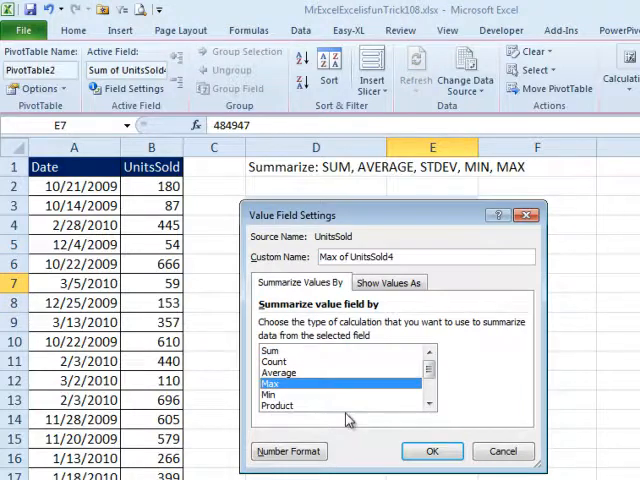
left_click(430, 451)
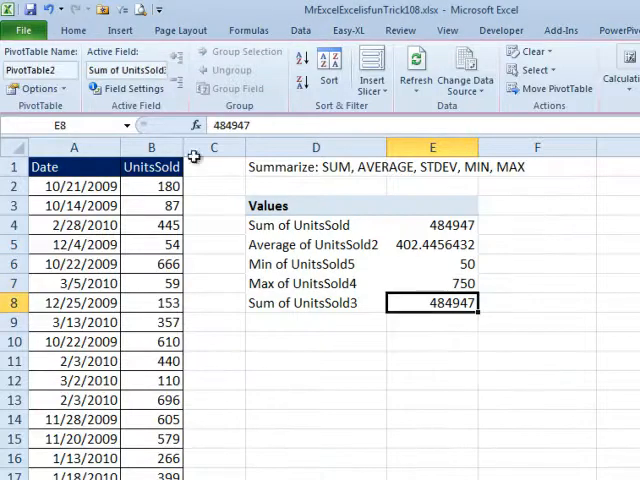
Set the fifth UnitsSold value field to summarize by StdDev.
double_click(432, 302)
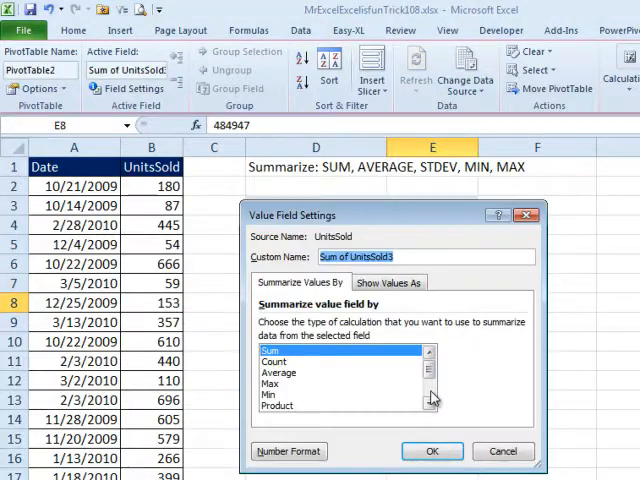
left_click(290, 366)
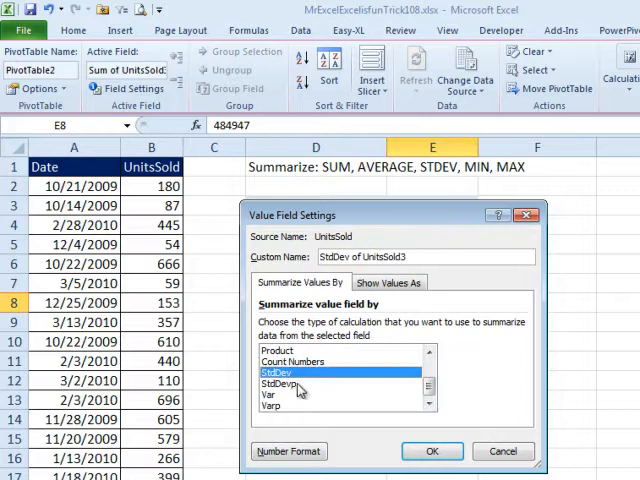
left_click(280, 373)
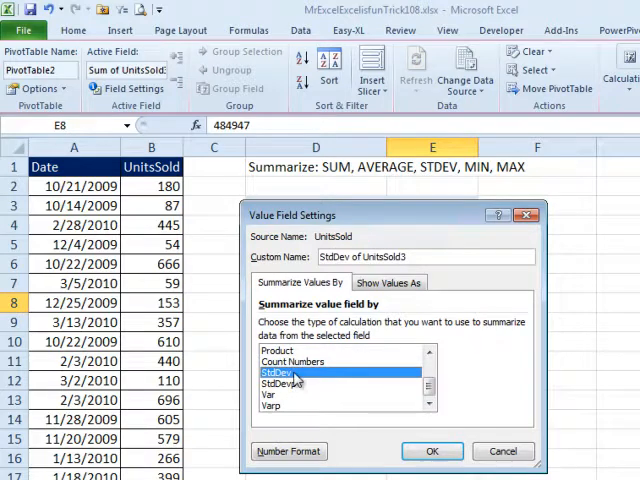
left_click(426, 451)
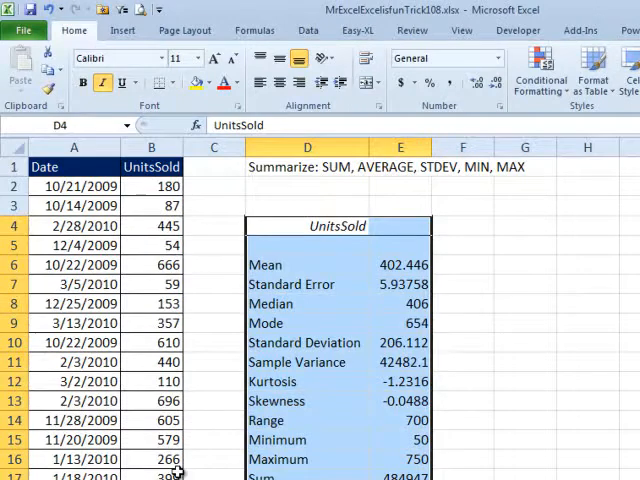
Return to the worksheet tab containing the Descriptive Statistics output.
left_click(307, 31)
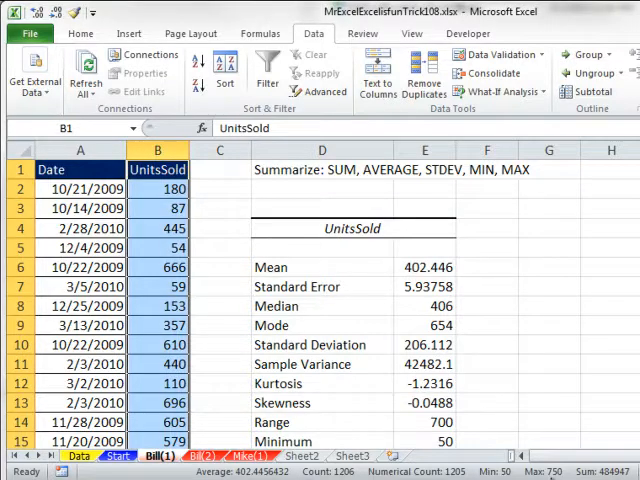
mouse_move(355, 345)
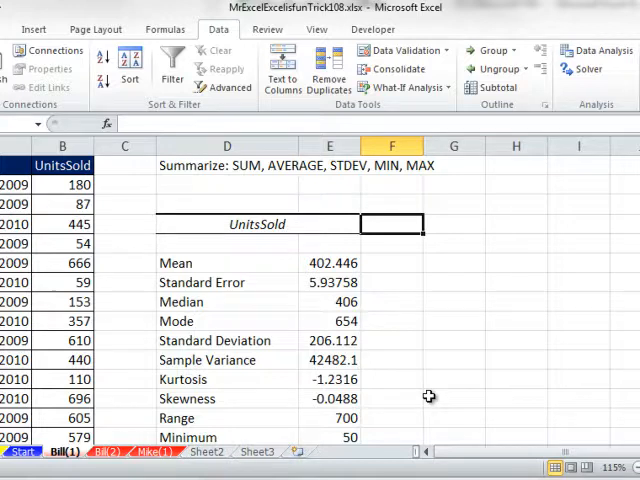
mouse_move(606, 51)
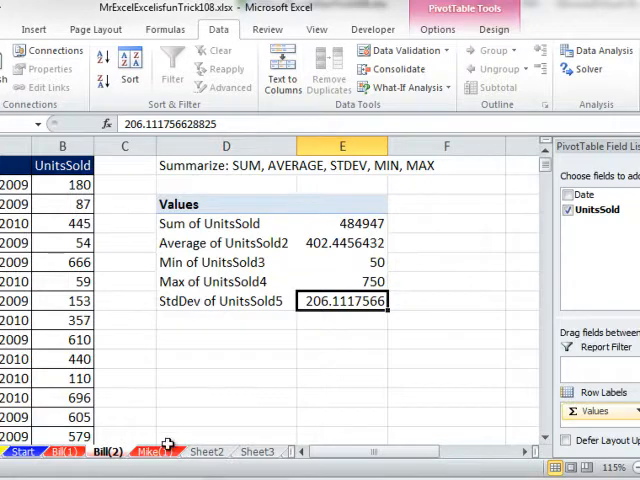
Switch to the next worksheet with the SUM, AVERAGE, STDEV, MIN, MAX summary area.
left_click(155, 448)
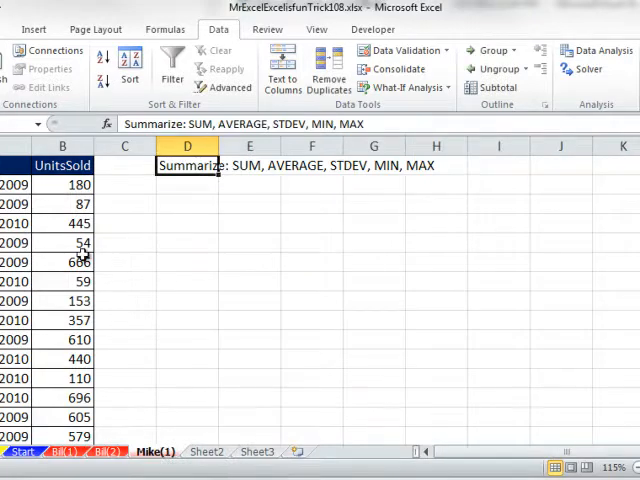
mouse_move(302, 190)
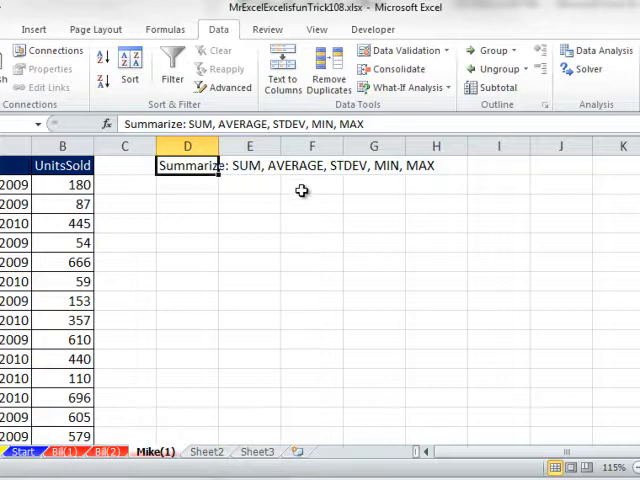
mouse_move(267, 183)
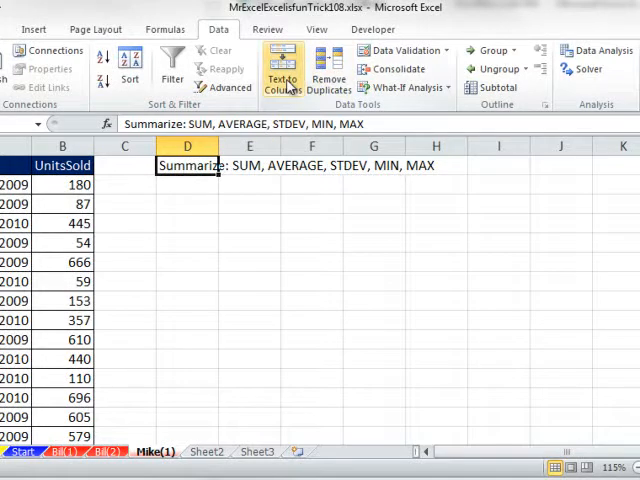
Set Text to Columns to split the Summarize text at commas only, not spaces.
left_click(282, 72)
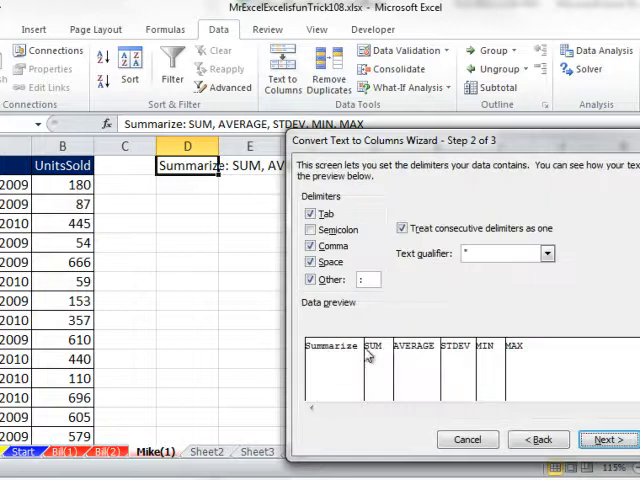
left_click(311, 245)
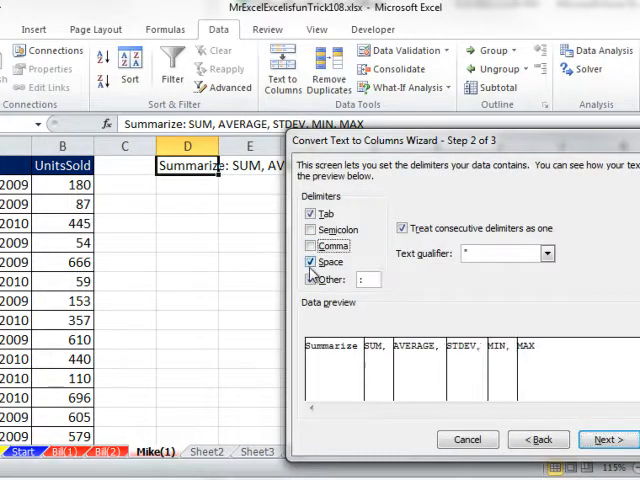
left_click(311, 261)
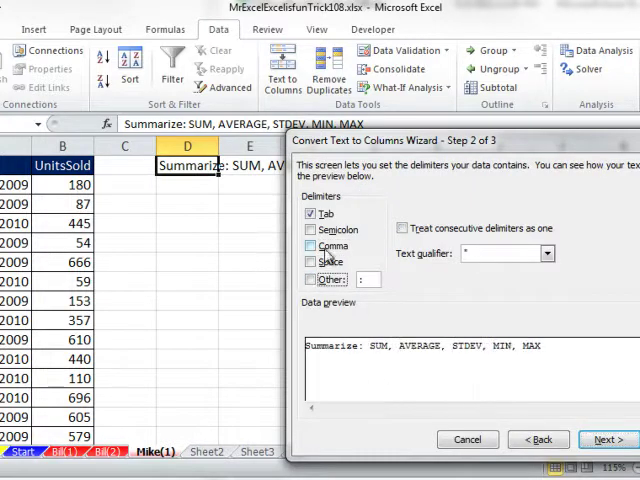
left_click(311, 245)
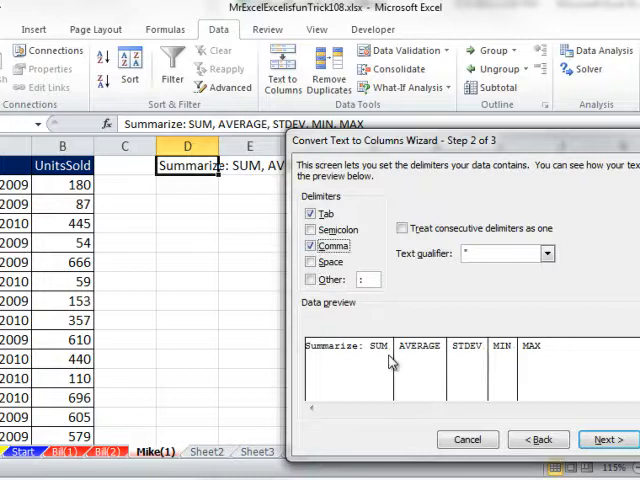
mouse_move(475, 355)
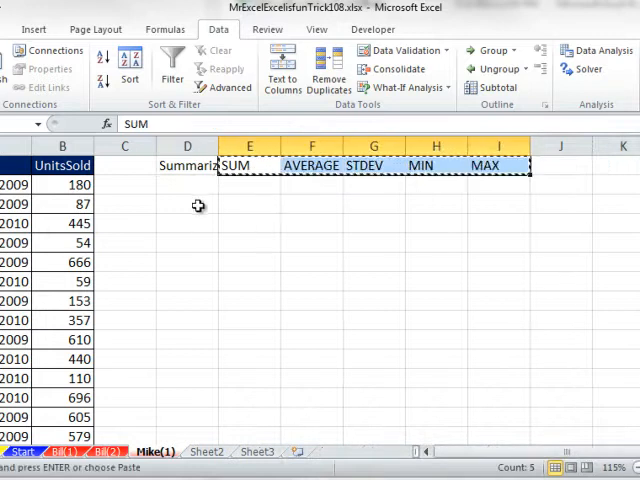
Bring up Paste Special options on the destination cell for the function labels.
right_click(188, 205)
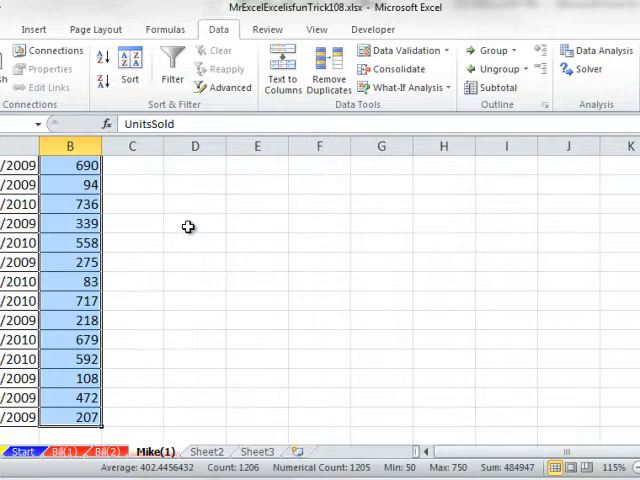
Name the sales column UnitsSold from its top-row heading using Ctrl+Shift+F3.
key("ctrl+shift+f3")
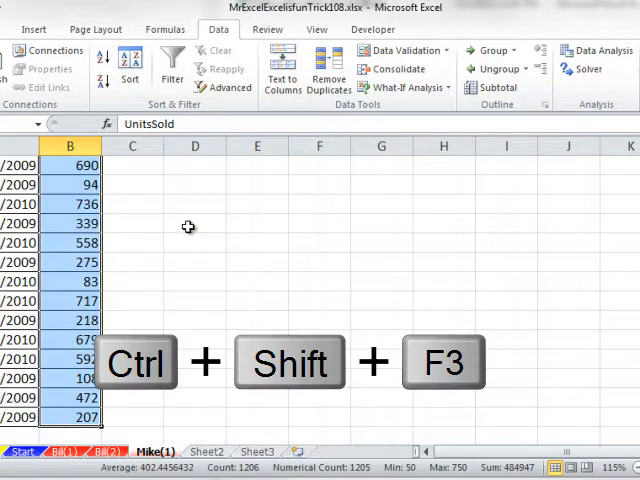
key("ctrl+shift+f3")
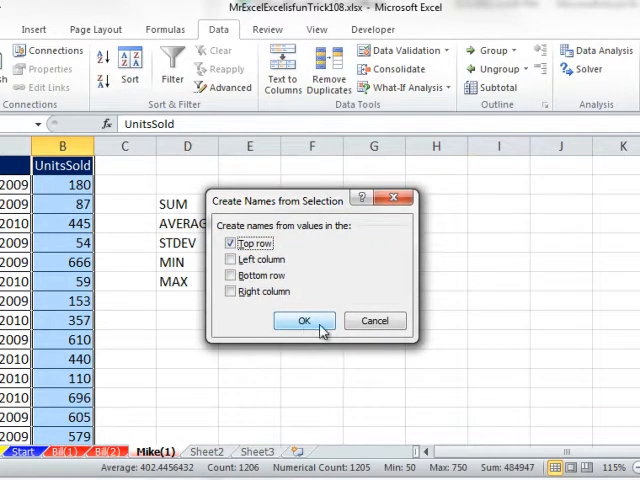
left_click(304, 320)
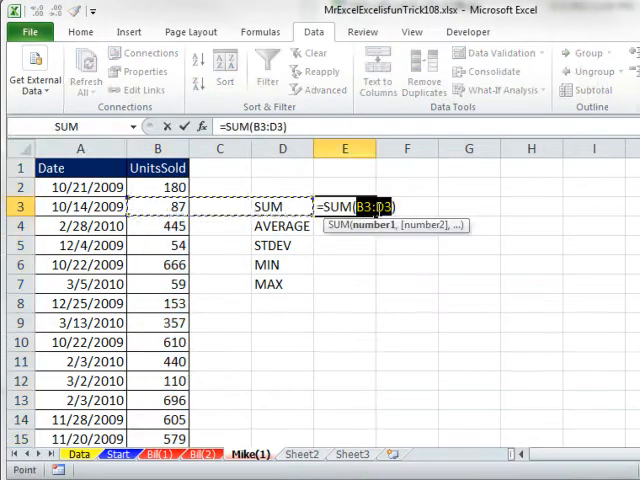
Enter =SUM(UnitsSold) in E3 (484947) and =AVERAGE(UnitsSold) in E4 (402.446).
type("u")
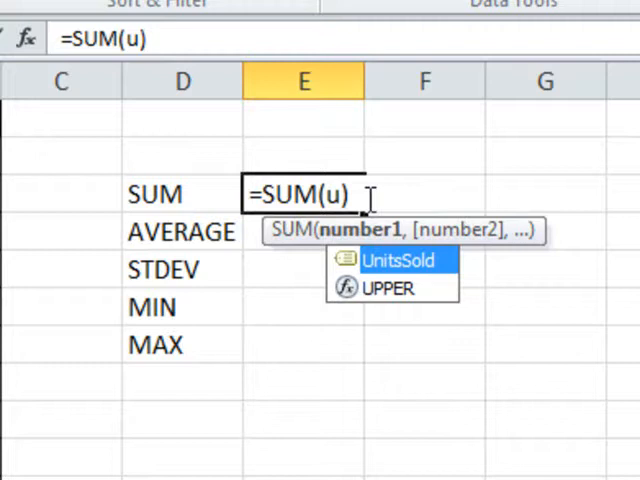
mouse_move(352, 310)
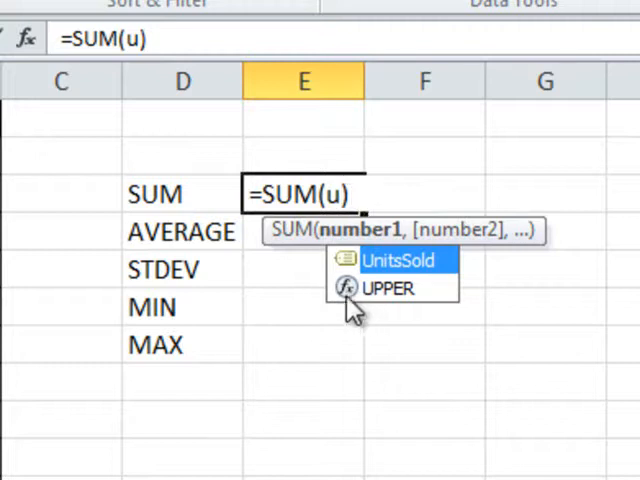
mouse_move(350, 285)
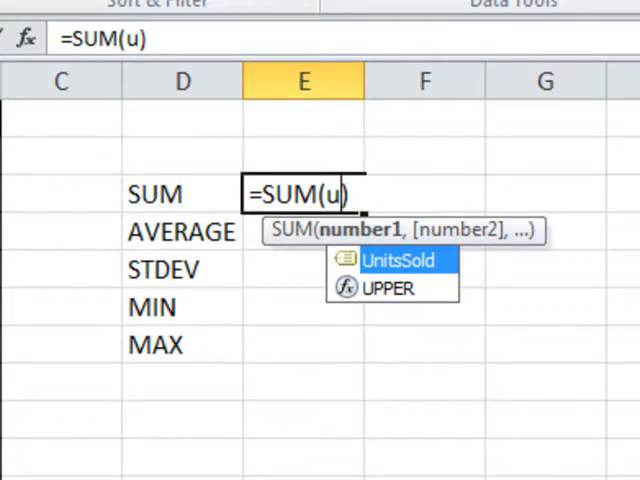
key("Enter")
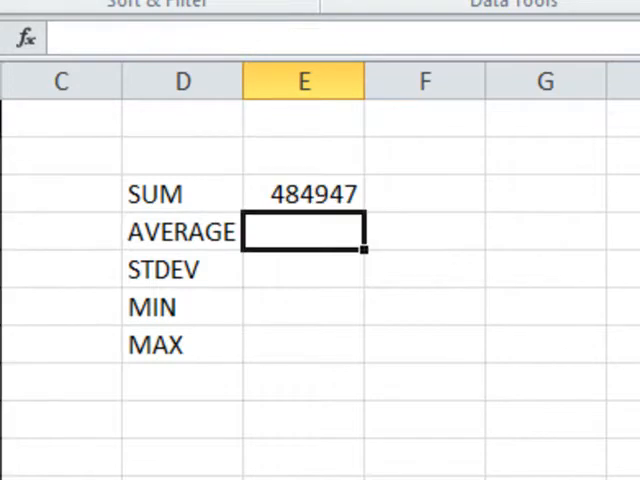
type("=ave")
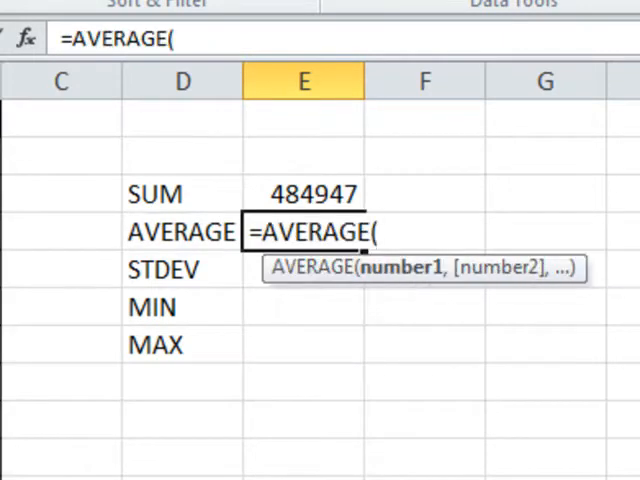
key("Enter")
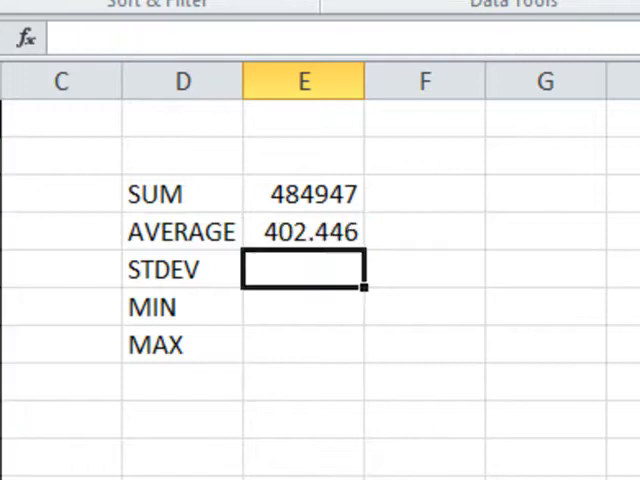
Enter =STDEV.S(UnitsSold) (206.112) and =MIN(UnitsSold) (50) in E5–E6, and begin =MAX in E7.
type("=s")
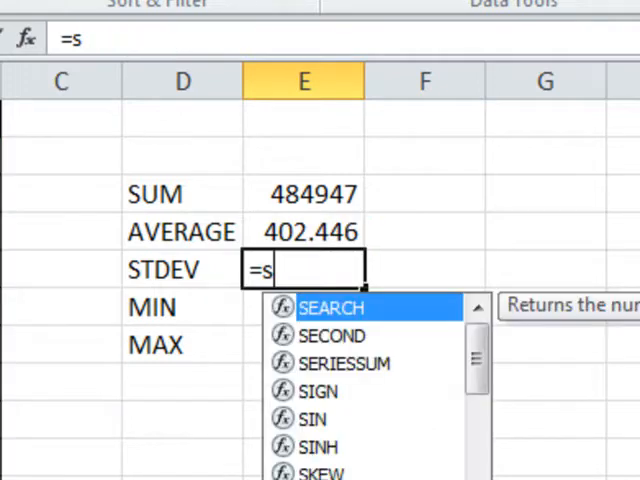
type("tde")
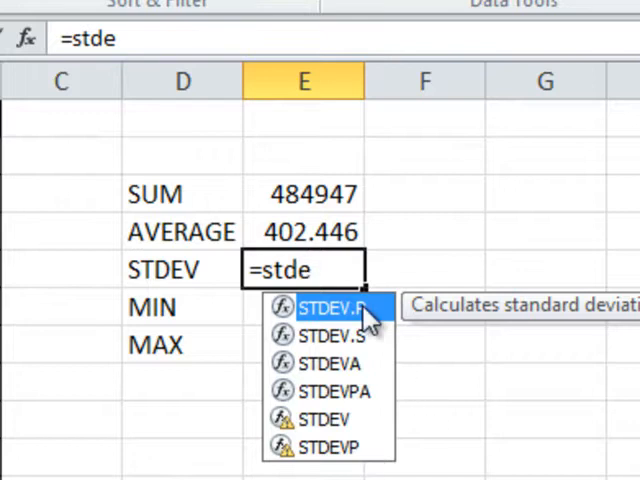
mouse_move(367, 363)
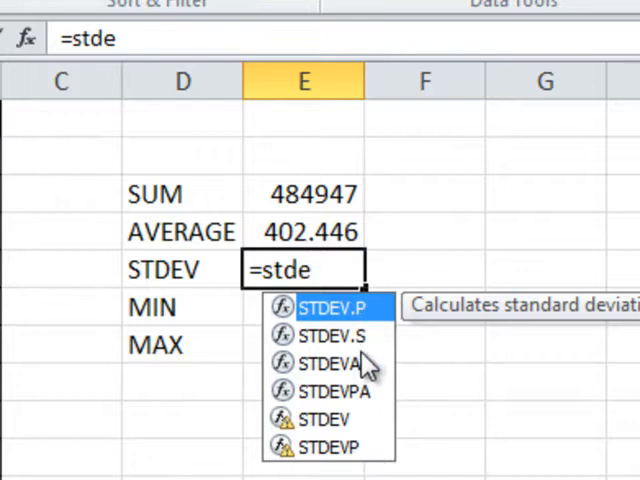
mouse_move(380, 465)
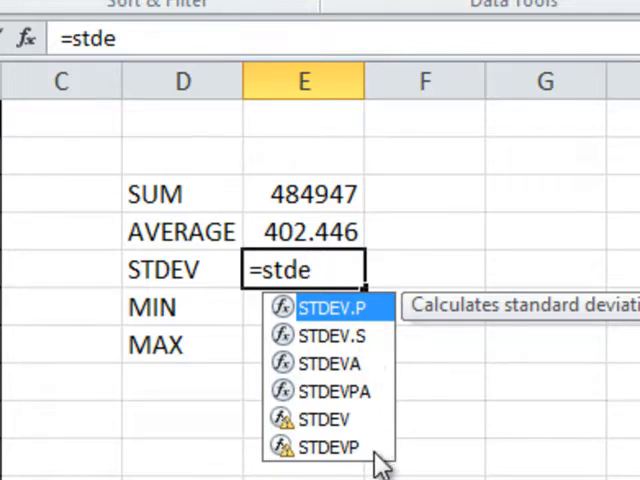
mouse_move(290, 445)
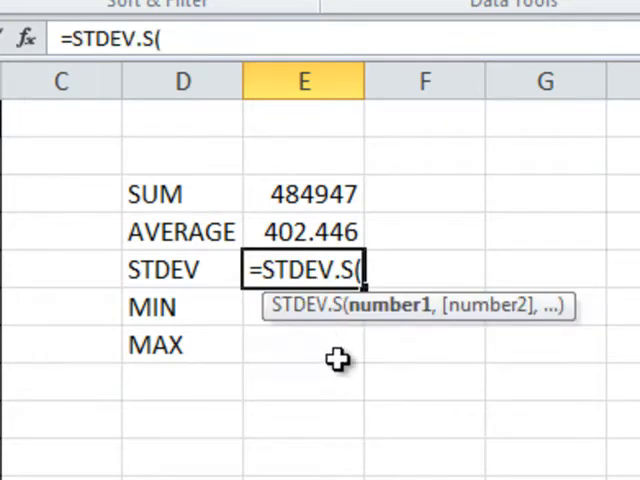
type("UnitsSold")
left_click(304, 308)
type("=m")
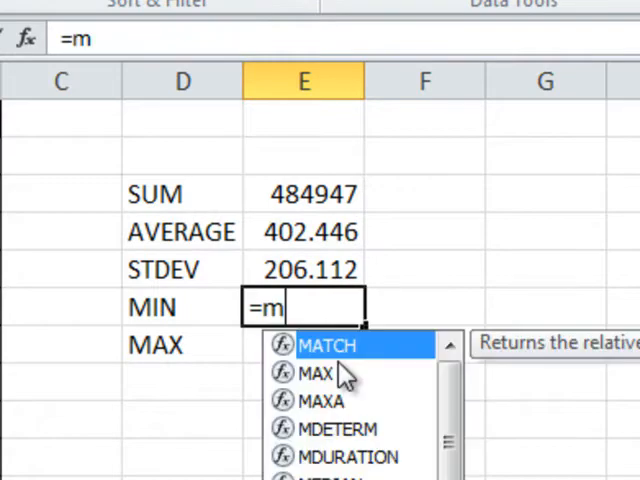
type("IN(u")
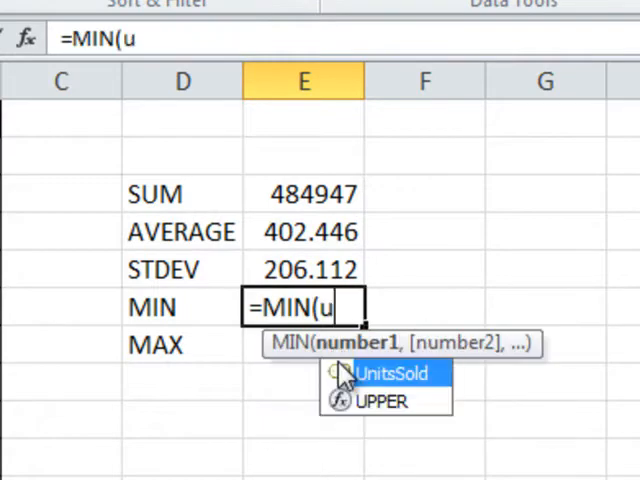
key("Enter")
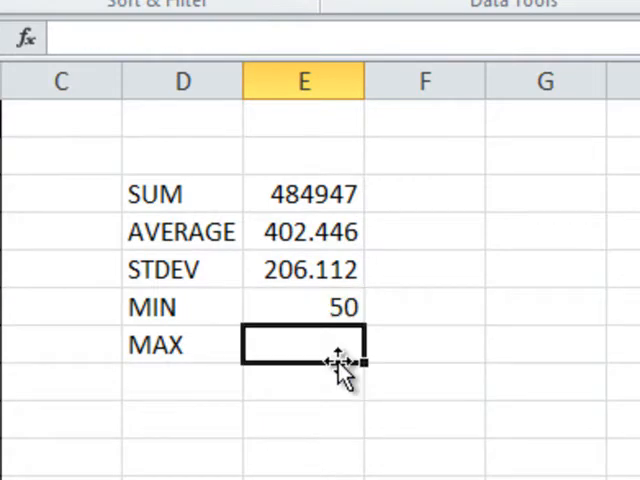
type("=MAX(")
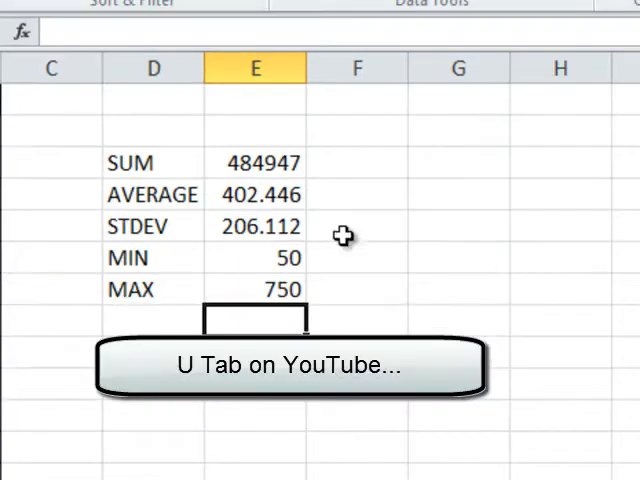
mouse_move(365, 188)
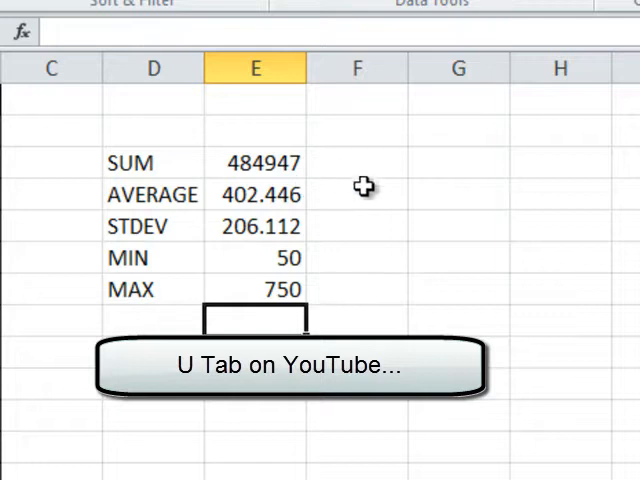
mouse_move(412, 408)
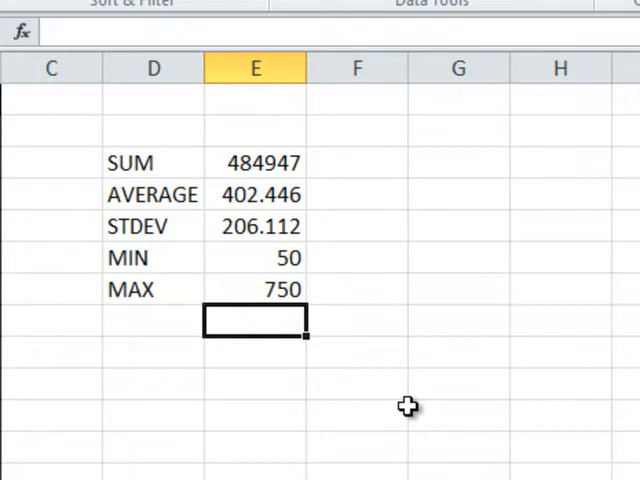
mouse_move(430, 412)
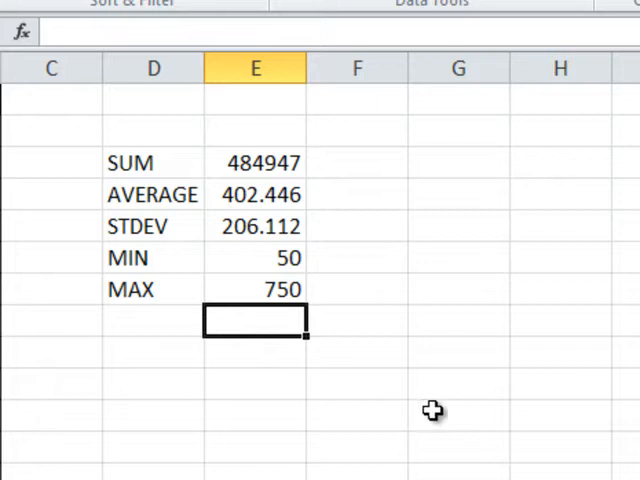
mouse_move(434, 405)
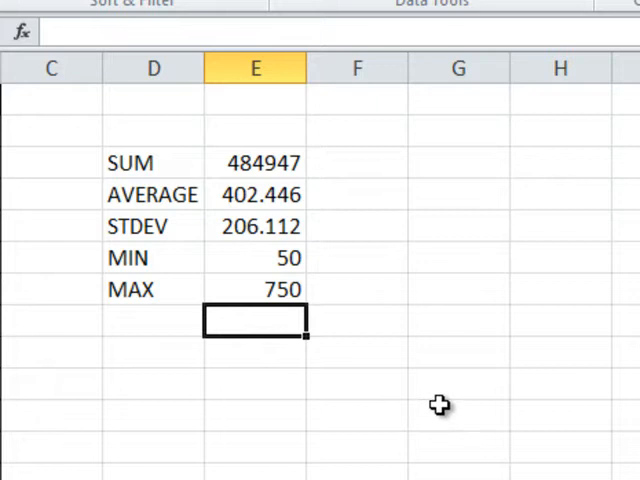